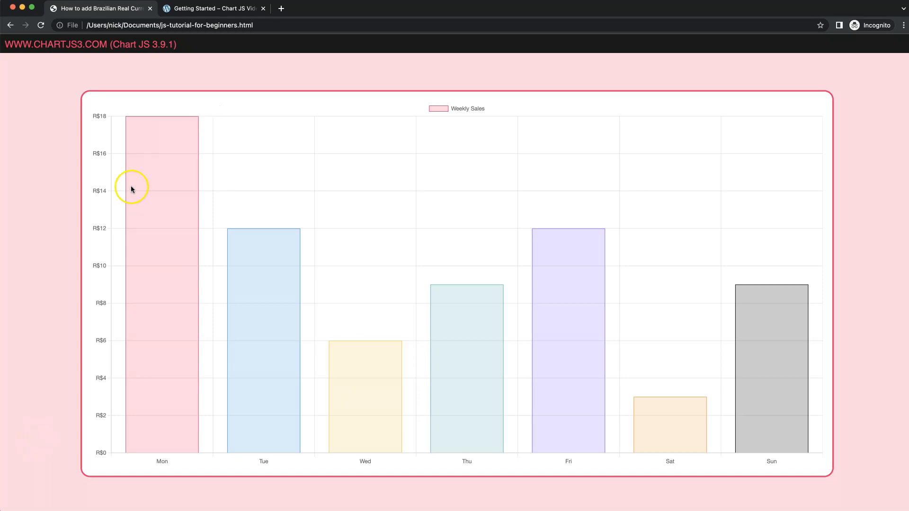
pyautogui.moveTo(99, 168)
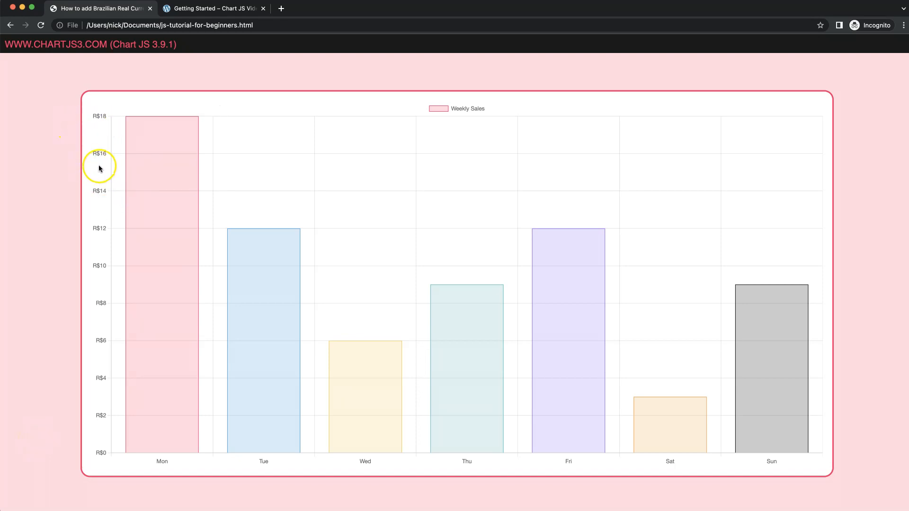
pyautogui.moveTo(102, 167)
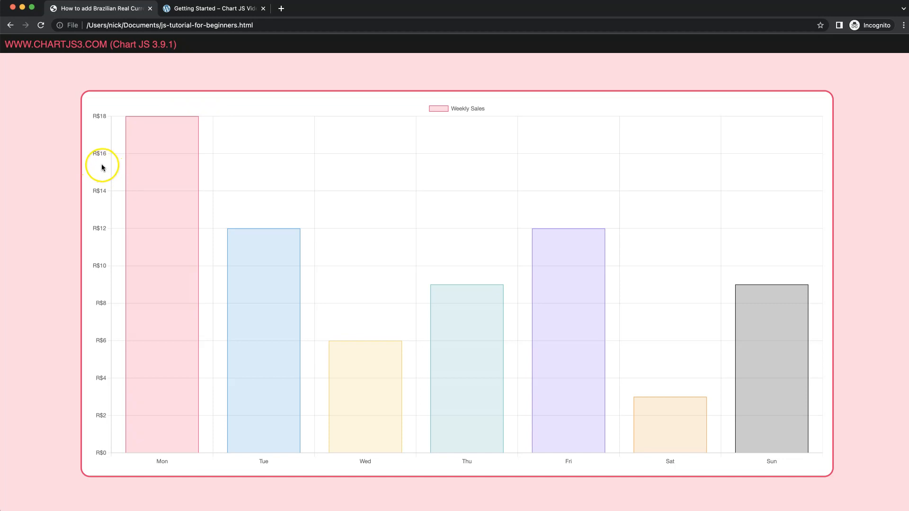
pyautogui.moveTo(83, 338)
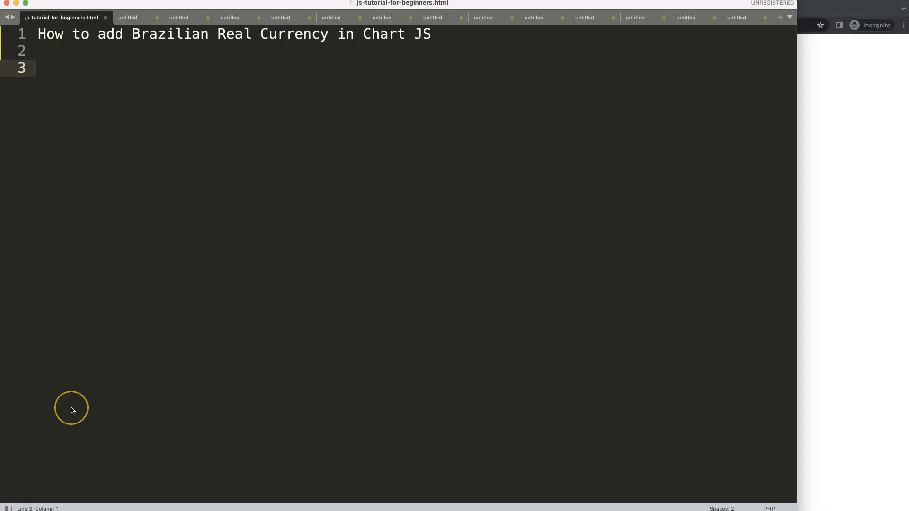
pyautogui.moveTo(307, 85)
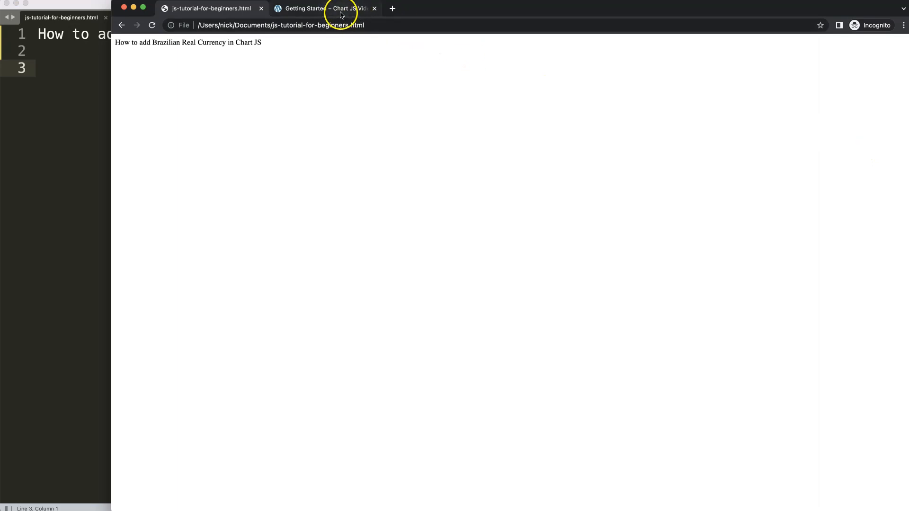
# - Go to the chartjs3.com Getting Started guide and scroll down to its boilerplate chart code
pyautogui.click(322, 9)
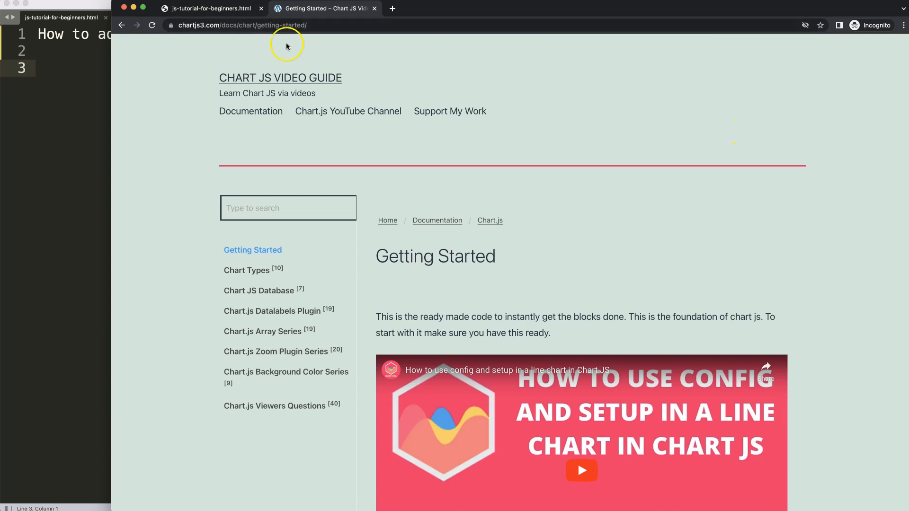
pyautogui.scroll(-3)
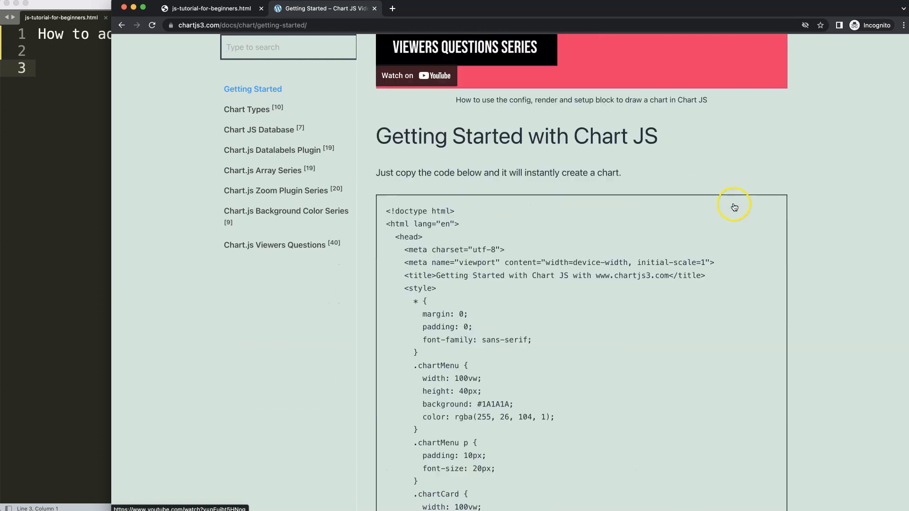
pyautogui.scroll(-3)
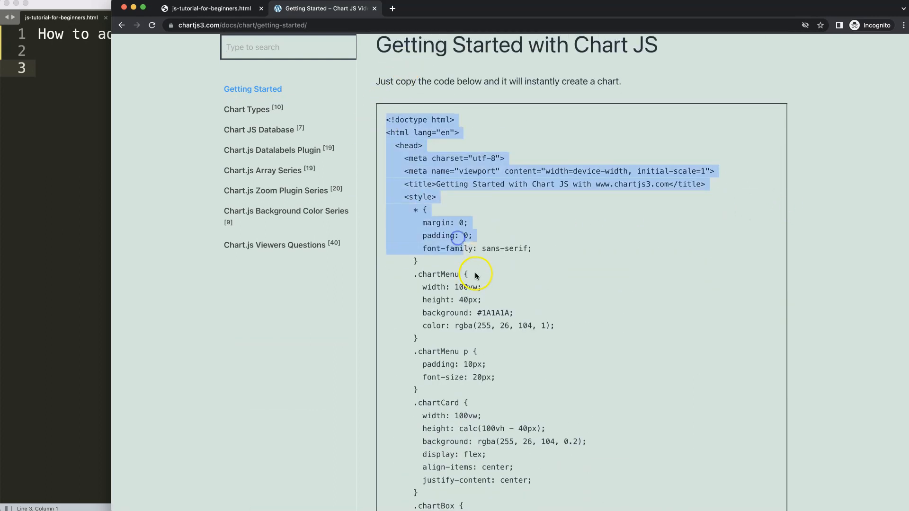
pyautogui.scroll(-3)
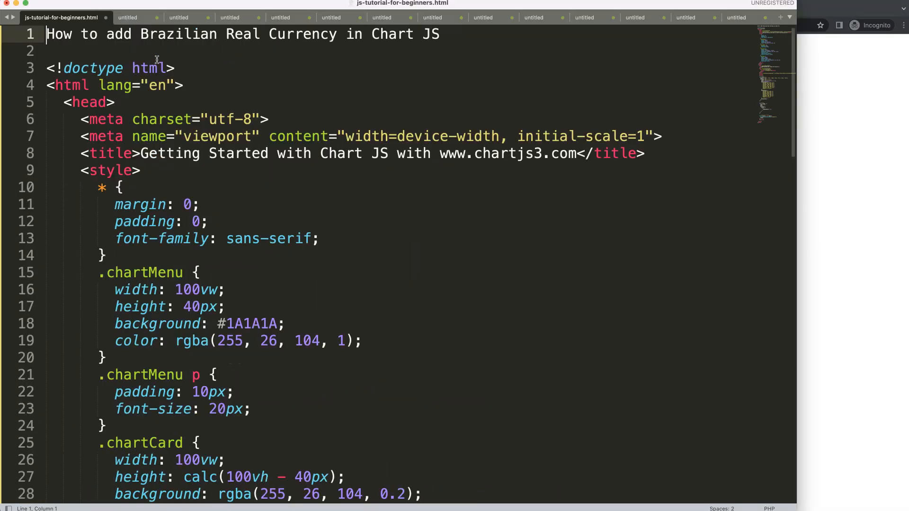
# - Cut the selection in the editor while placing the pasted starter code under the heading
pyautogui.press('cmd+x')
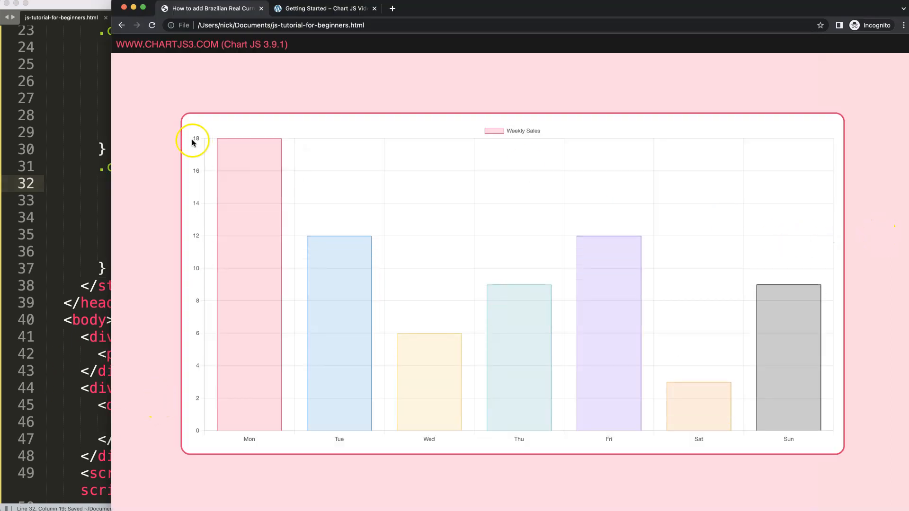
pyautogui.moveTo(195, 285)
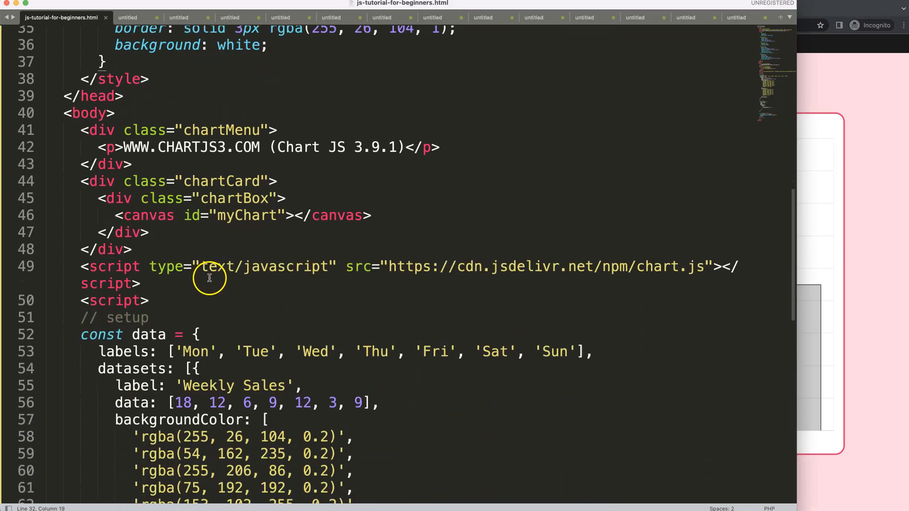
# - Add an empty ticks: { } block inside scales.y of the chart config
pyautogui.scroll(-3)
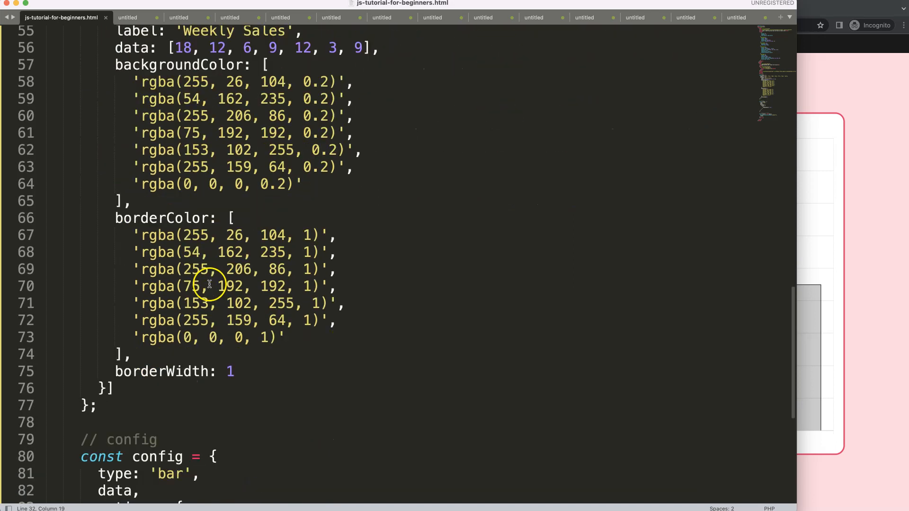
pyautogui.scroll(-3)
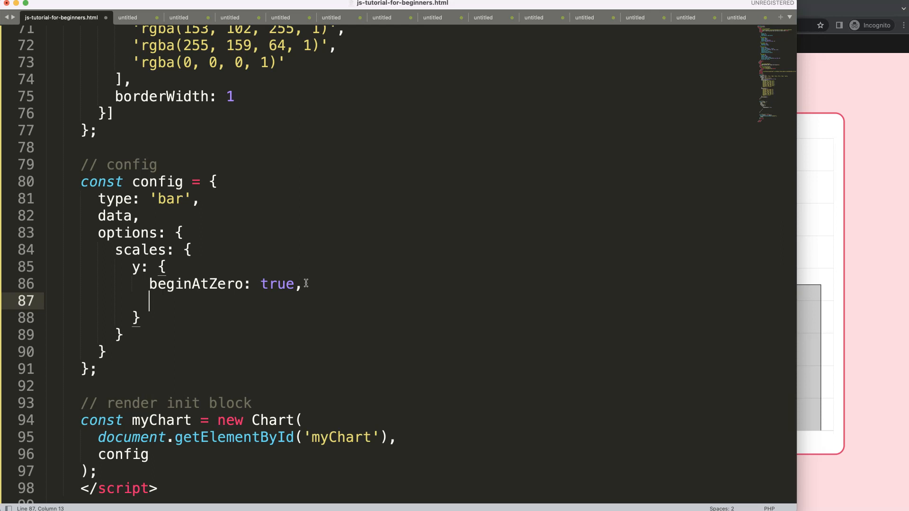
pyautogui.write('t')
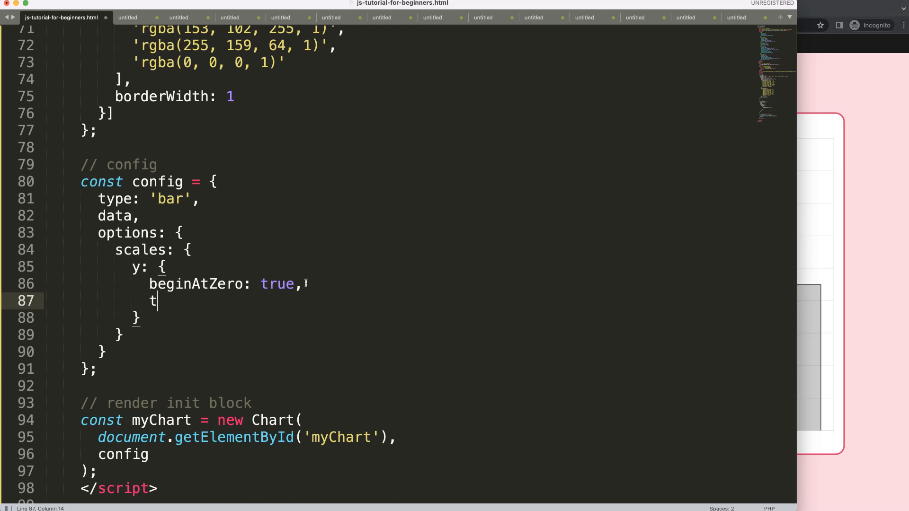
pyautogui.write('icks: {')
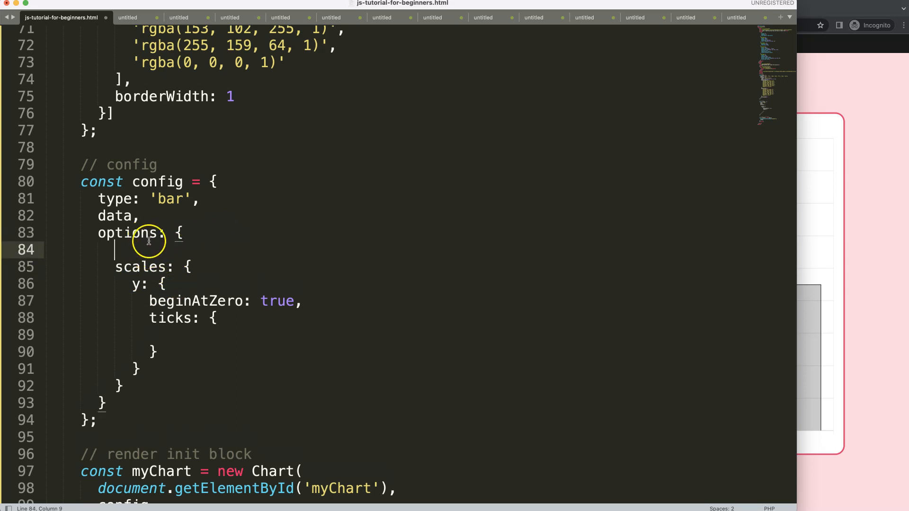
# - Add a locale: 'brBR' line at the top of the chart options
pyautogui.write('loca')
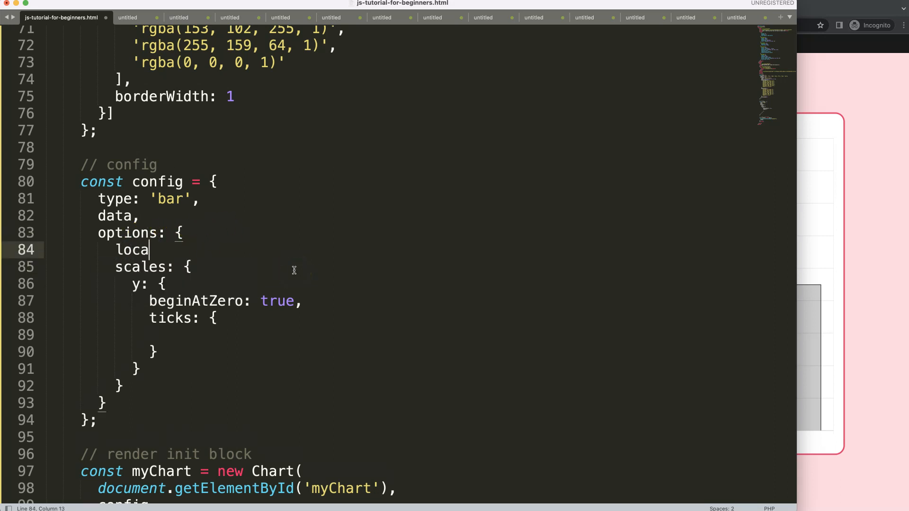
pyautogui.write('le:')
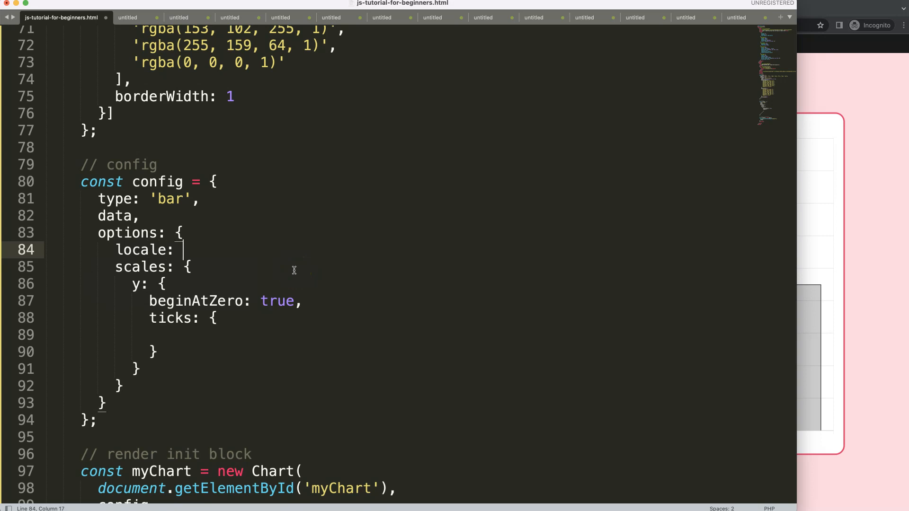
pyautogui.write("'br'")
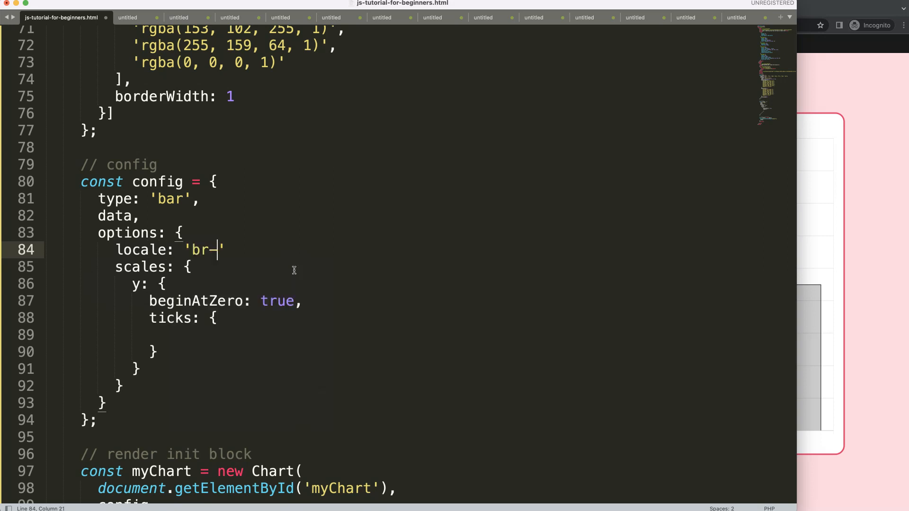
pyautogui.write('BR')
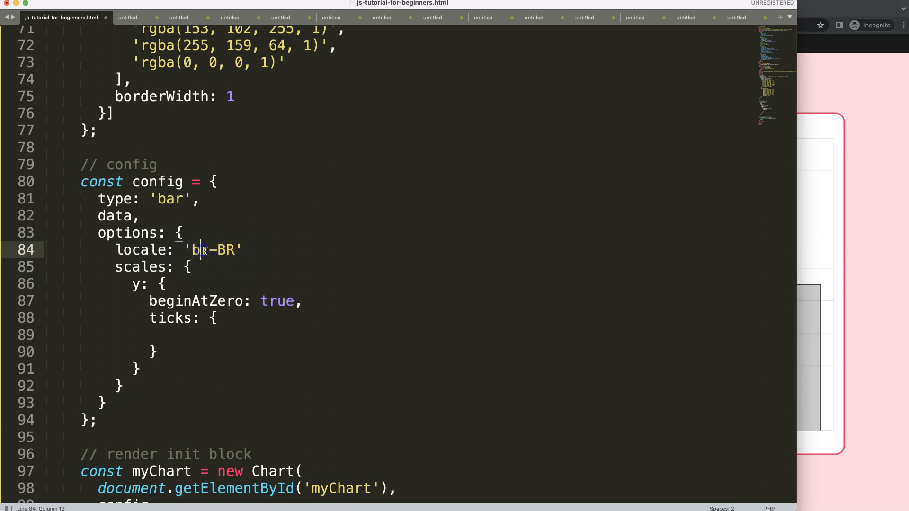
# - Correct the locale value to 'br-BR' and return the caret to the empty ticks block
pyautogui.doubleClick(203, 249)
pyautogui.write('en')
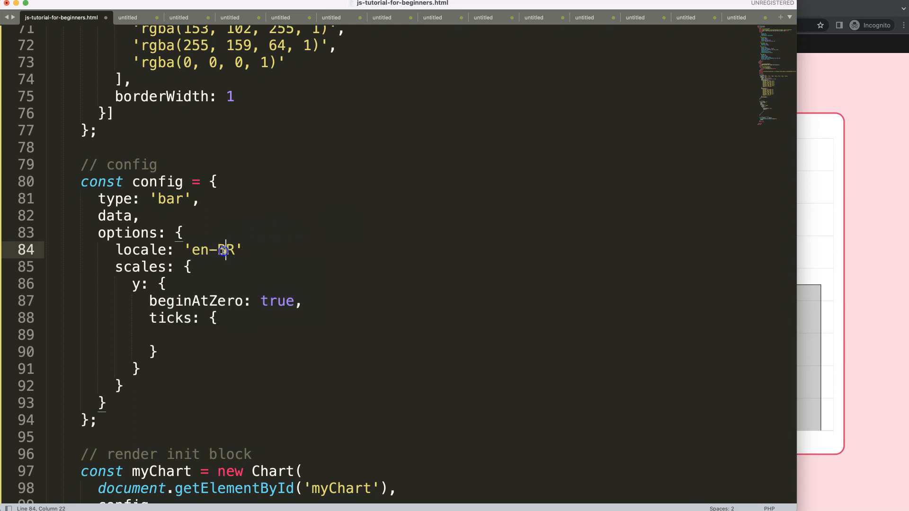
pyautogui.write('br-BR')
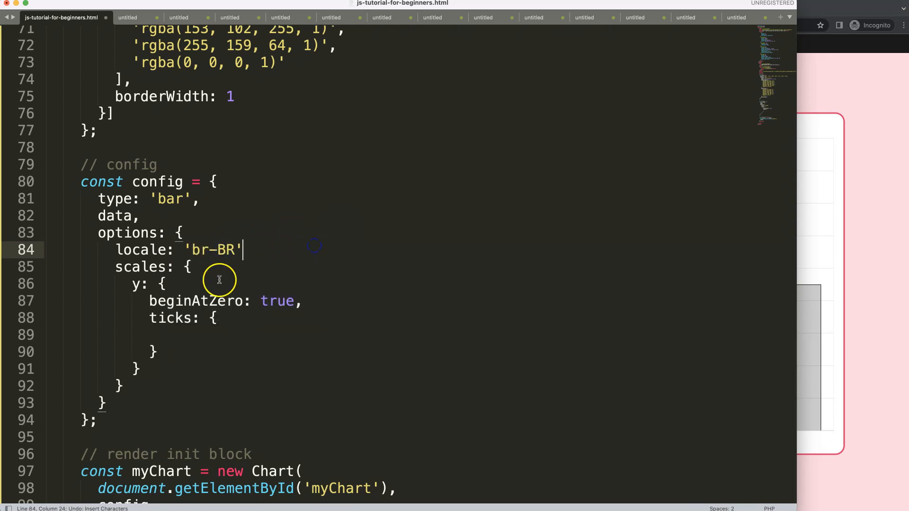
pyautogui.tripleClick(174, 250)
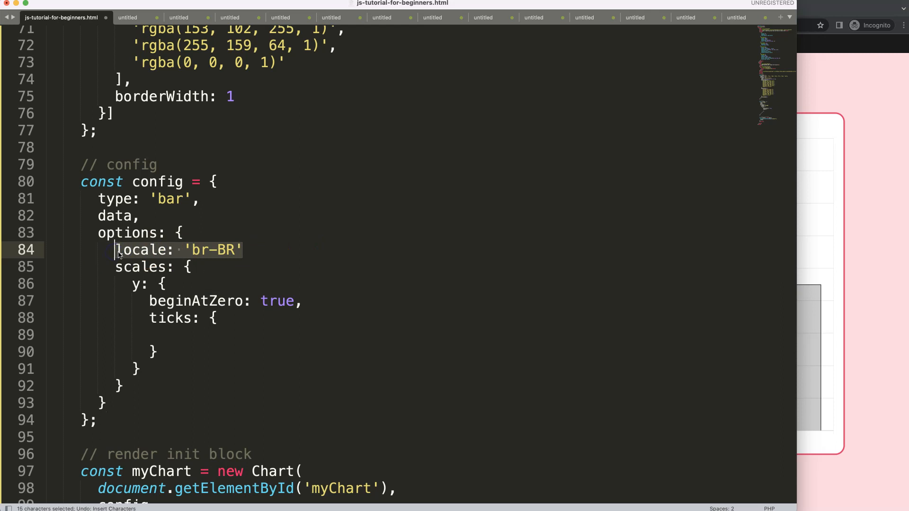
pyautogui.moveTo(183, 304)
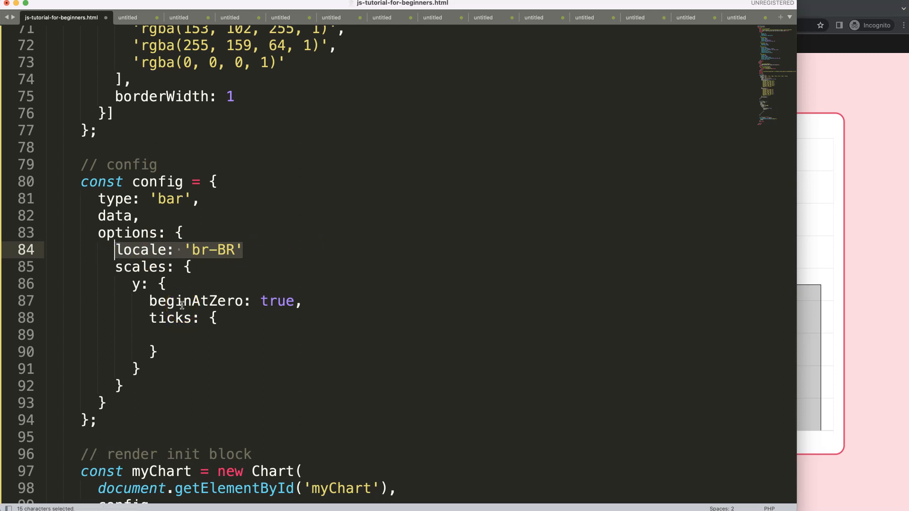
pyautogui.click(169, 334)
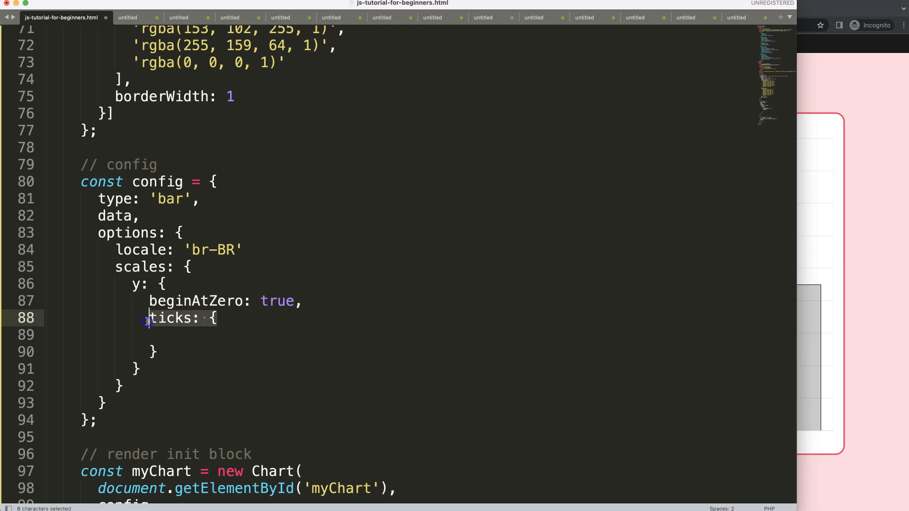
# - Write callback: (value, index, values) => {} in ticks with its body opened on its own line
pyautogui.click(168, 334)
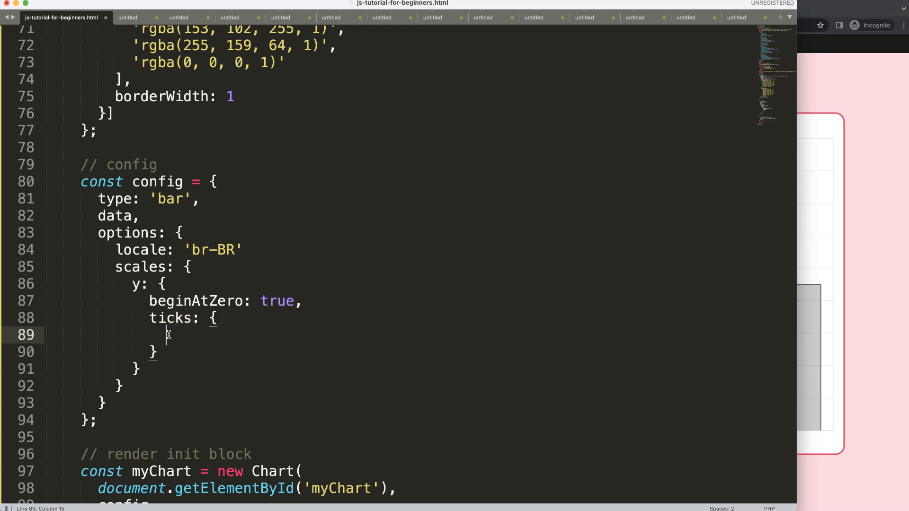
pyautogui.write('callback')
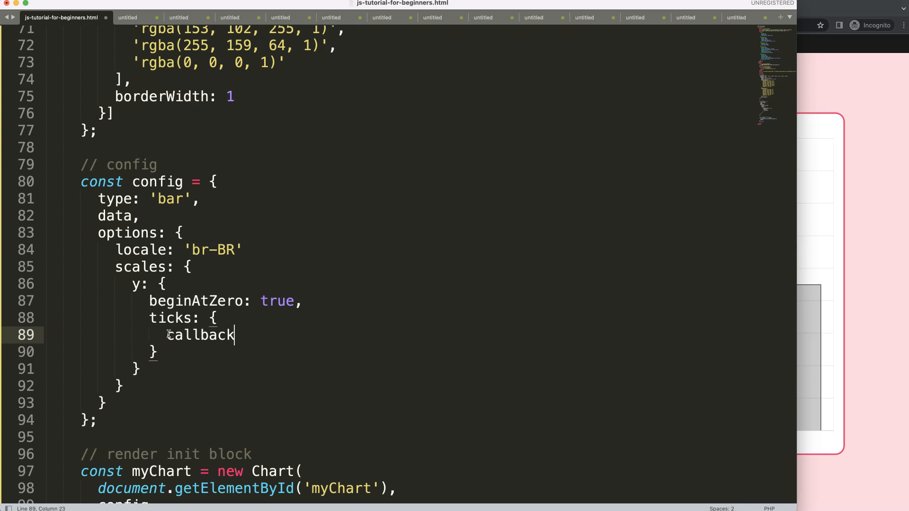
pyautogui.write(': ()')
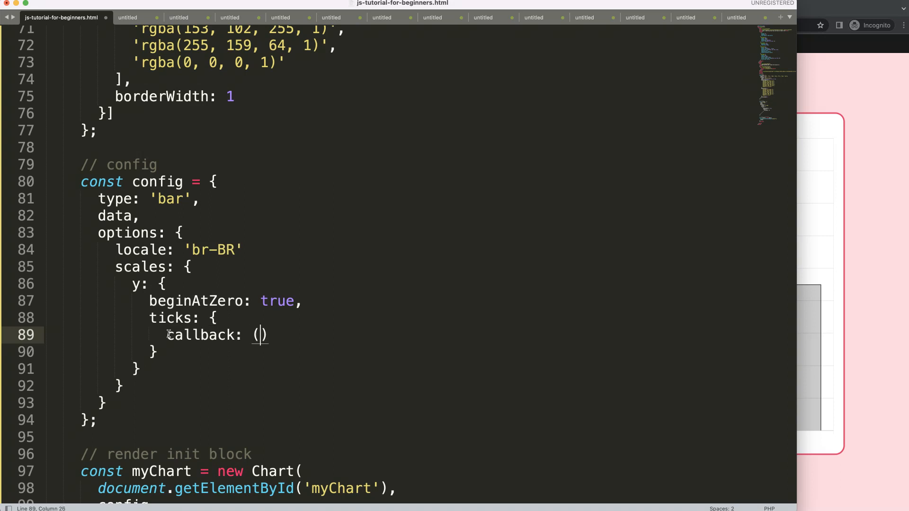
pyautogui.write('value, index, values')
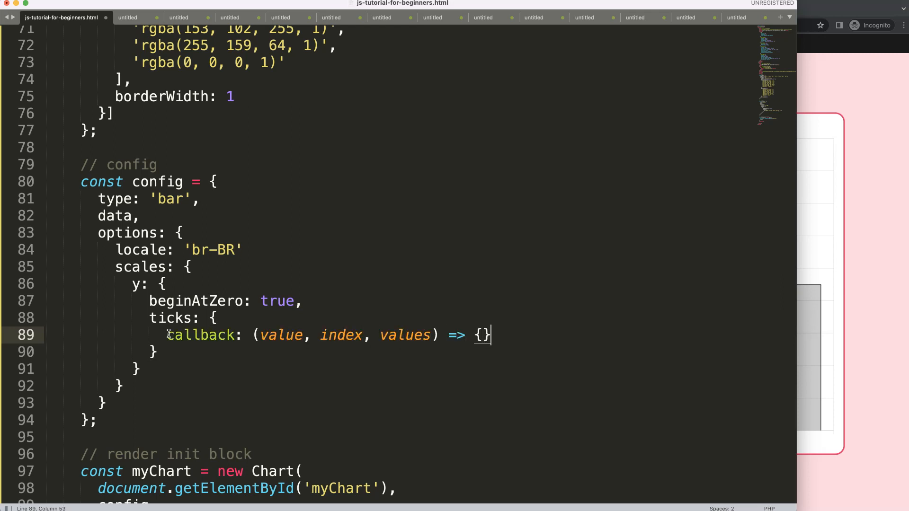
pyautogui.doubleClick(456, 335)
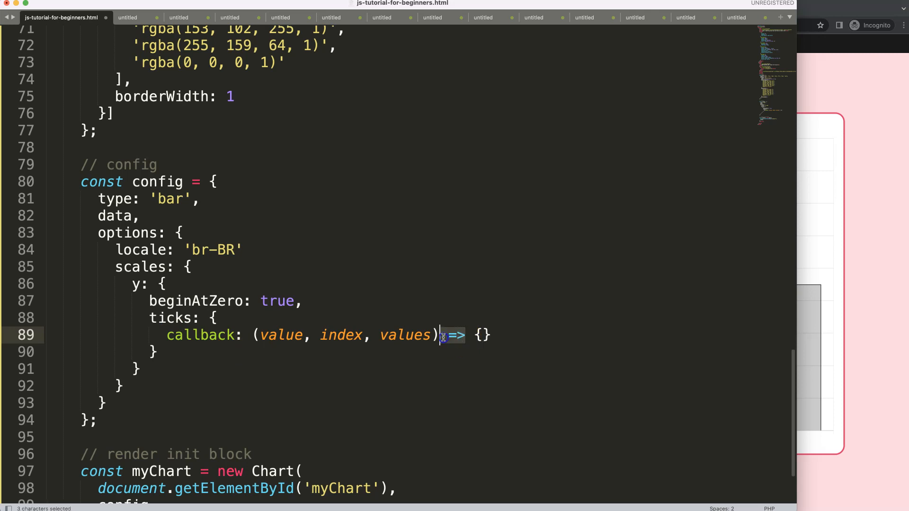
pyautogui.press('enter')
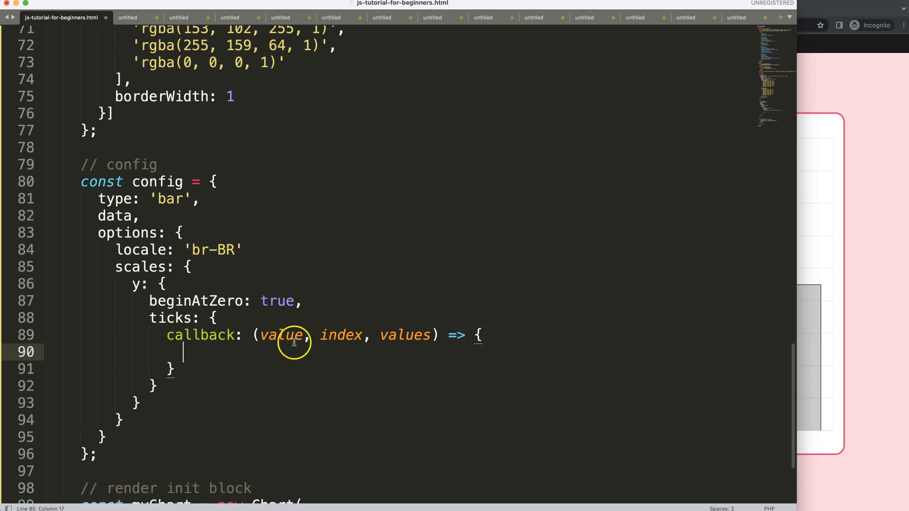
pyautogui.doubleClick(282, 335)
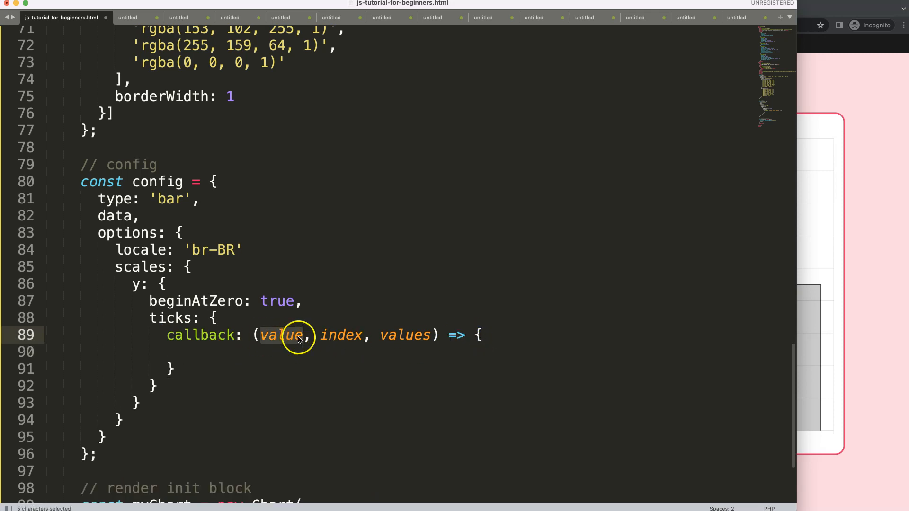
# - Log value with console.log in the callback body, then select that statement to replace it
pyautogui.write('console.log(value')
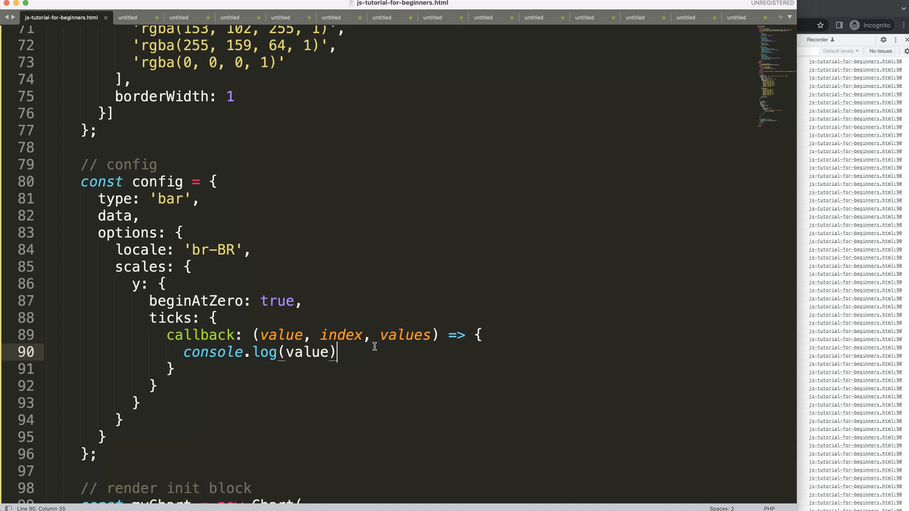
pyautogui.click(345, 352)
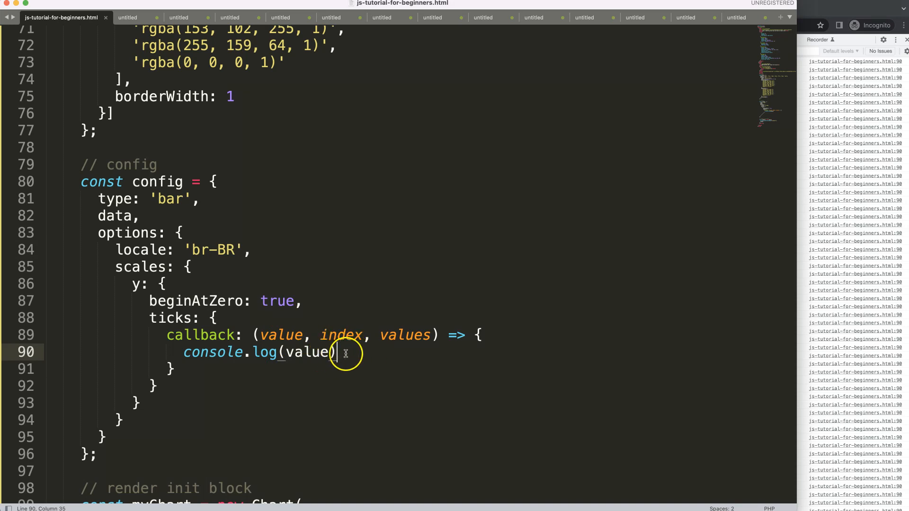
pyautogui.moveTo(335, 352); pyautogui.dragTo(182, 352)
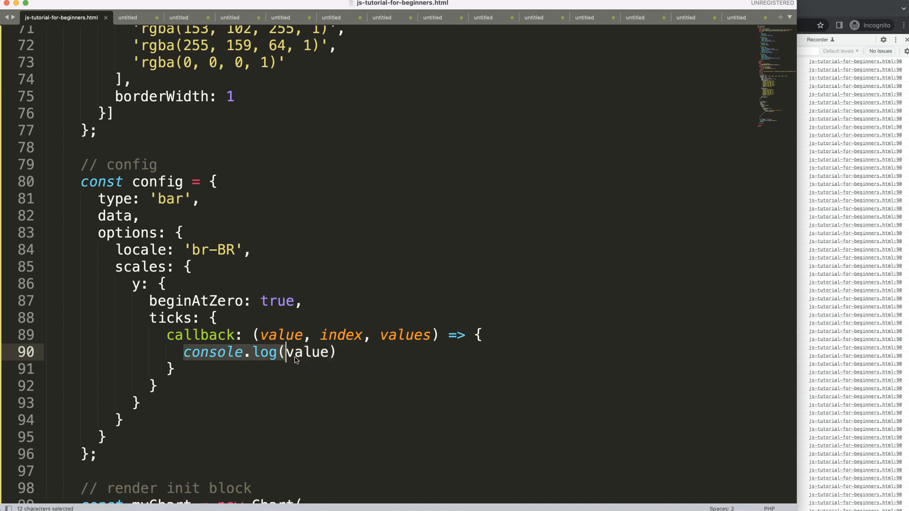
# - Replace the log with return new Intl.NumberFormat('br-BR', { }) in the callback
pyautogui.write('retur')
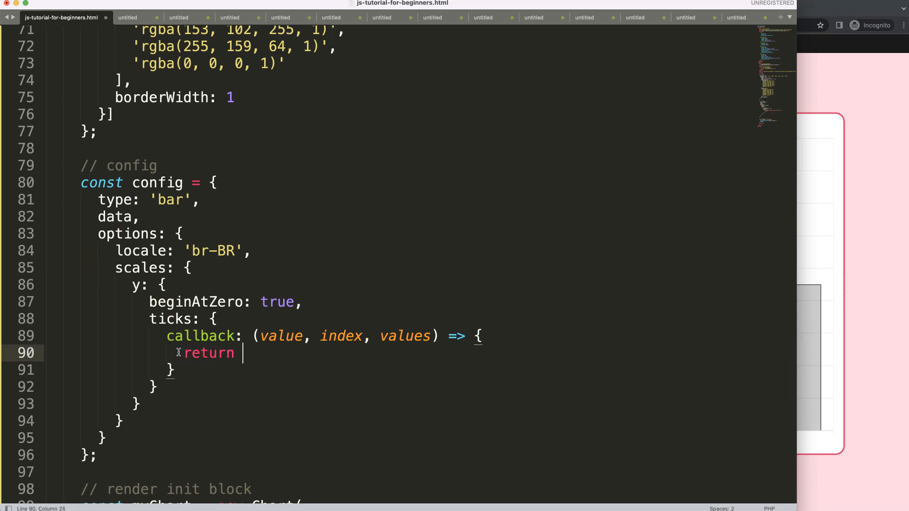
pyautogui.write('ne')
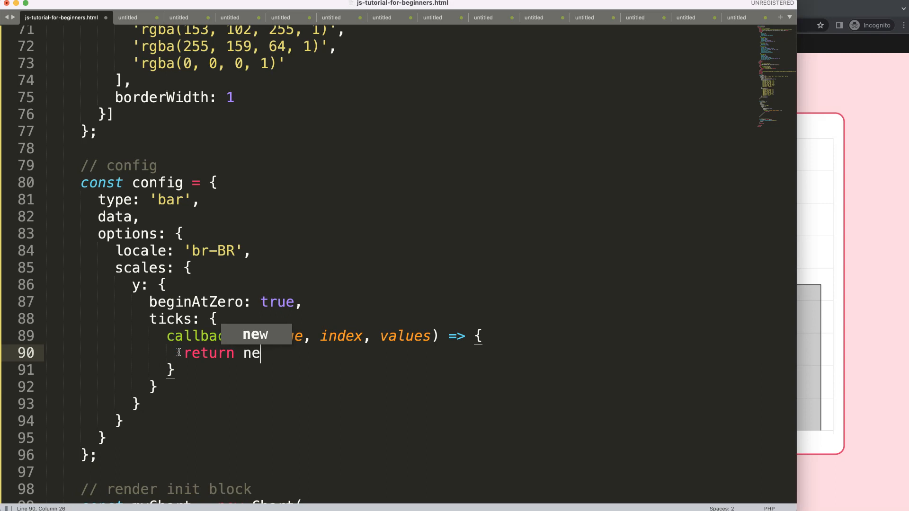
pyautogui.write('w I')
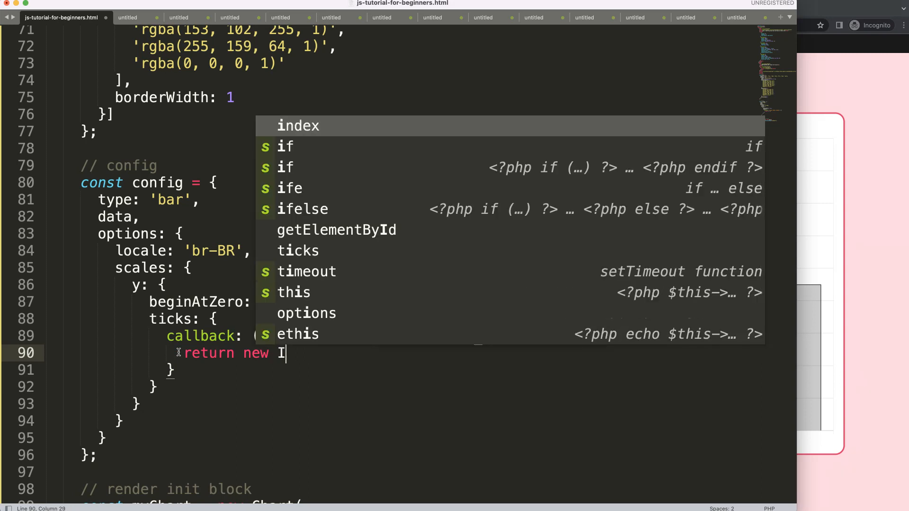
pyautogui.write('Intl.')
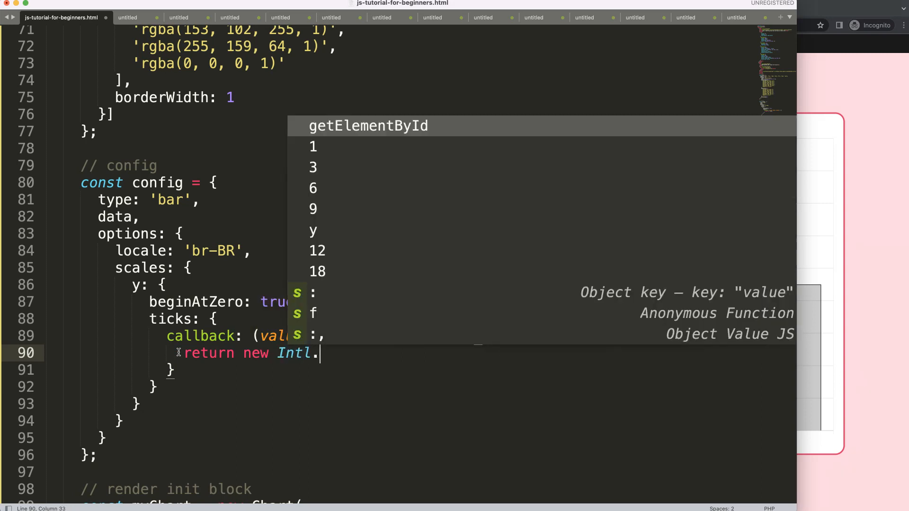
pyautogui.write('NumberForm')
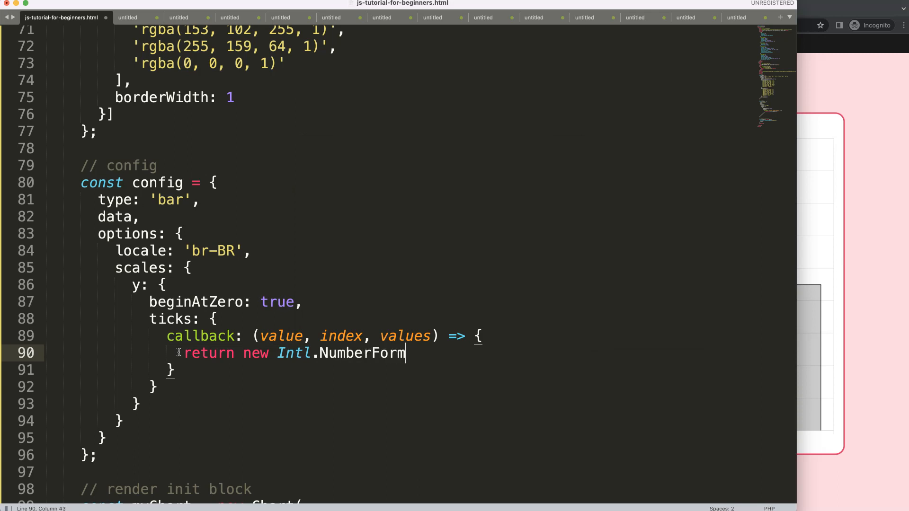
pyautogui.write('at')
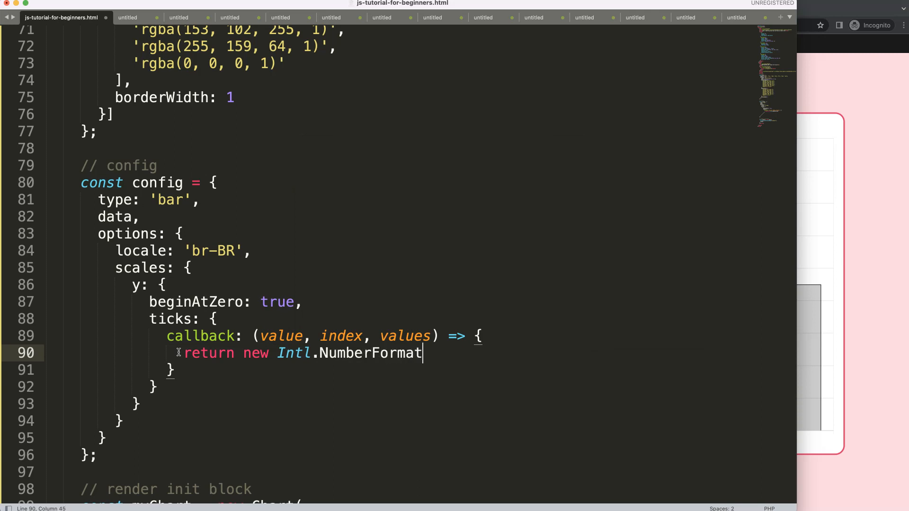
pyautogui.write("('')")
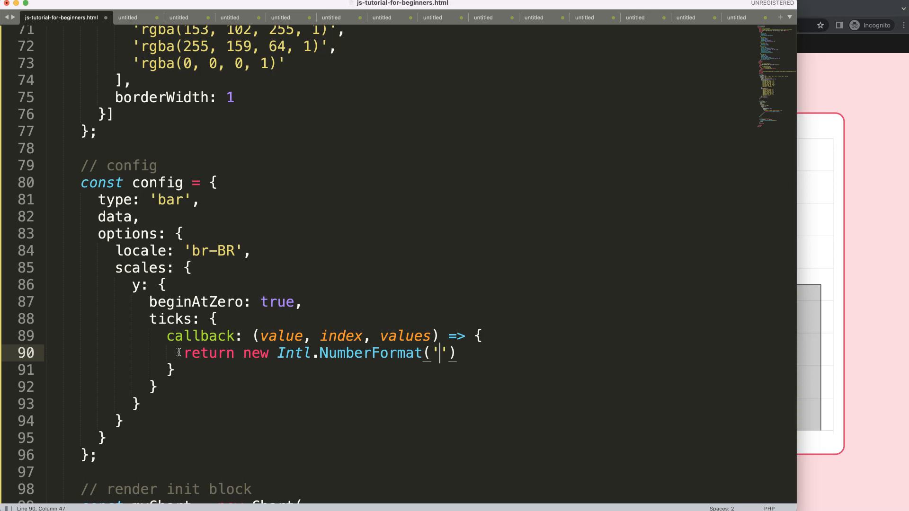
pyautogui.write('br-')
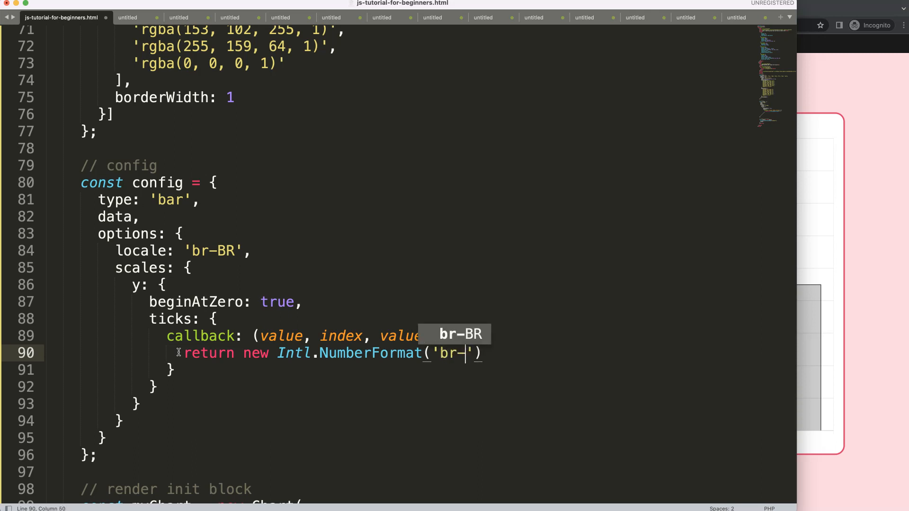
pyautogui.write('BR')
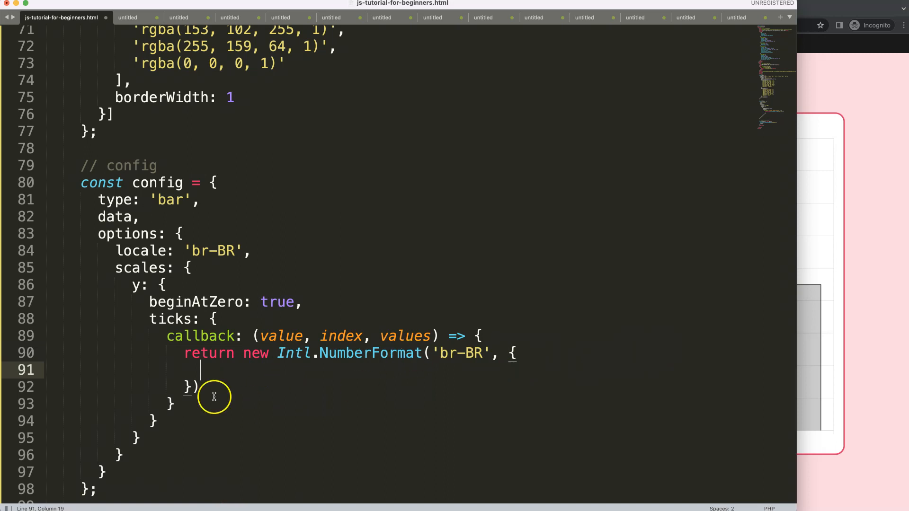
pyautogui.moveTo(232, 366)
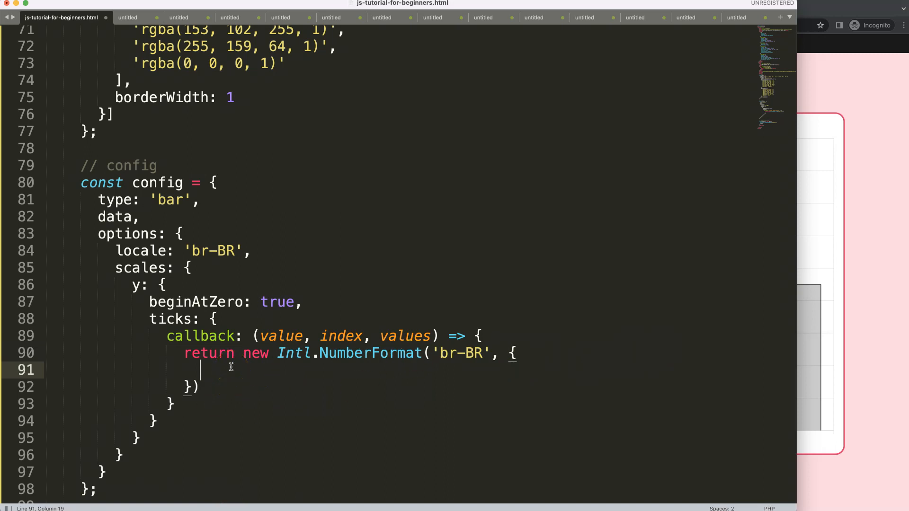
# - Set the NumberFormat options to style: 'currency' and currency: 'BRL'
pyautogui.write('style')
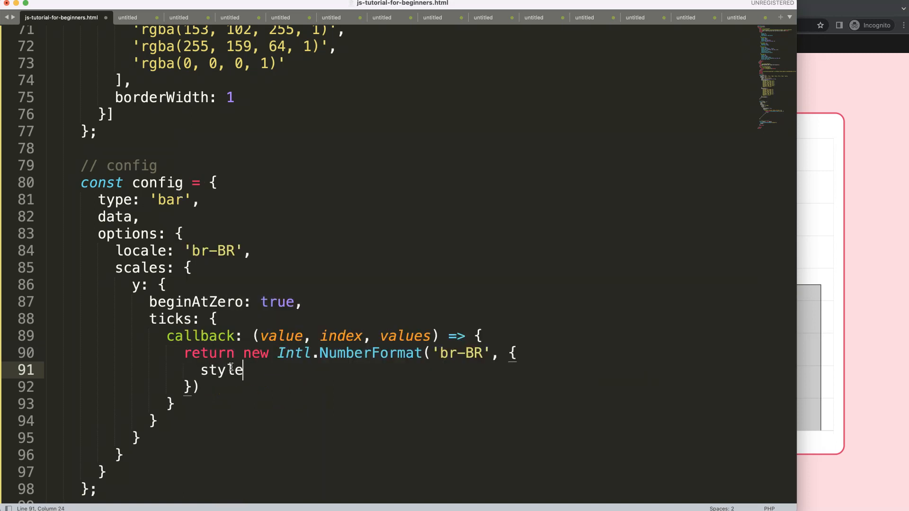
pyautogui.write(": '")
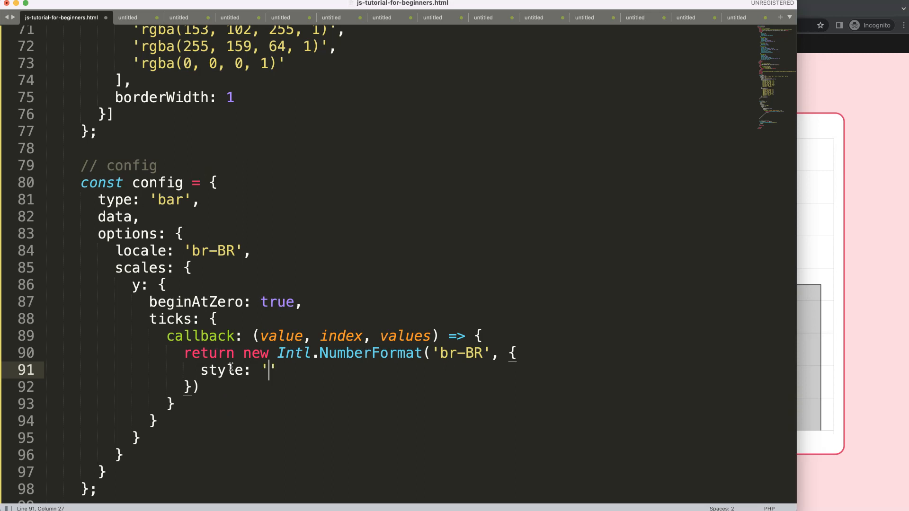
pyautogui.write('currcn=')
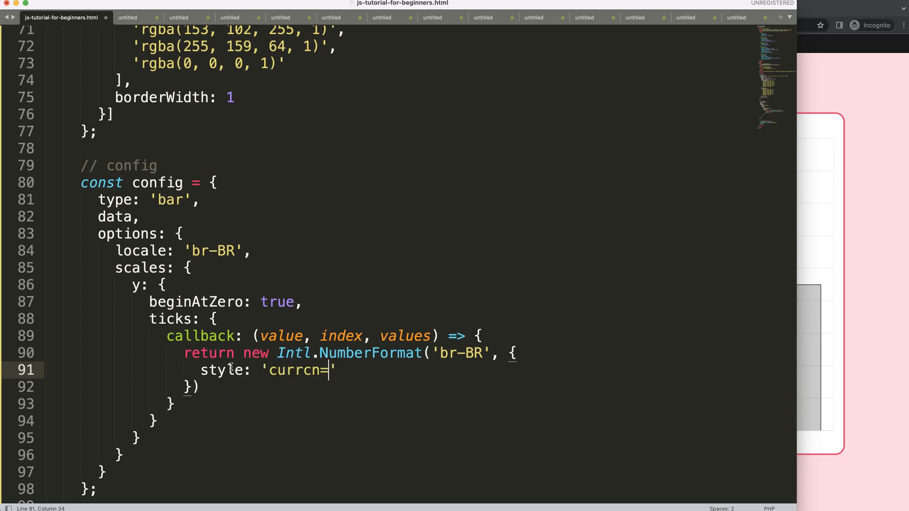
pyautogui.write('currency')
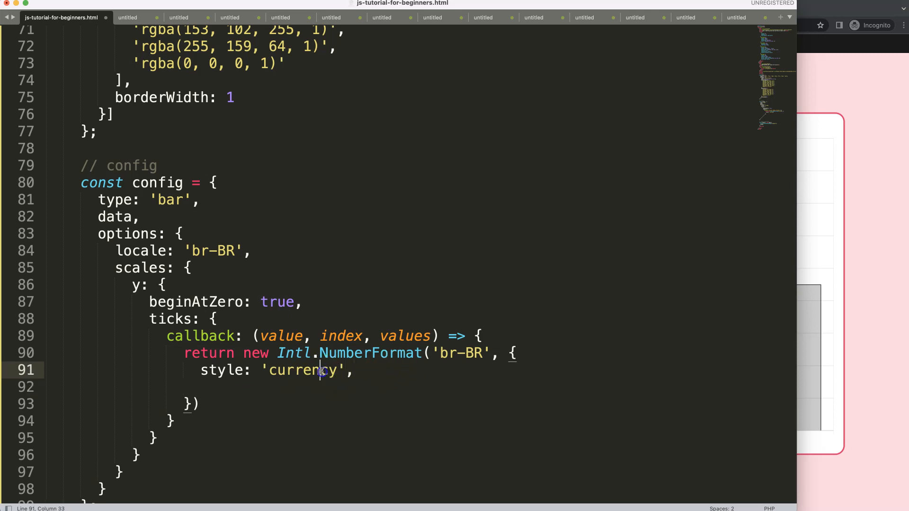
pyautogui.write('currency')
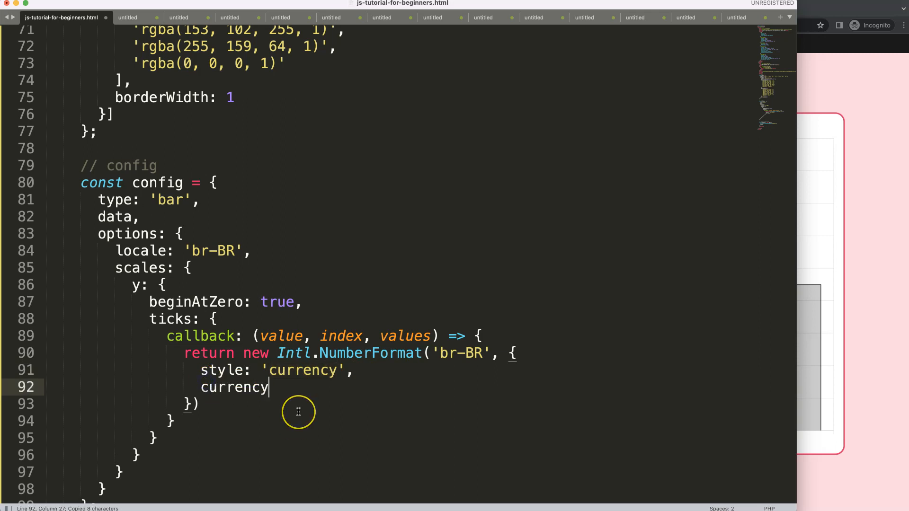
pyautogui.write(": ''")
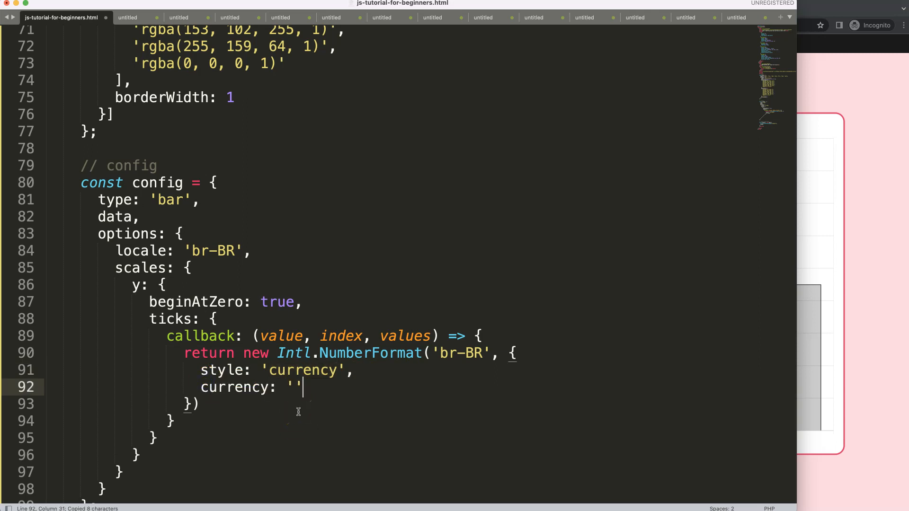
pyautogui.write('BRL')
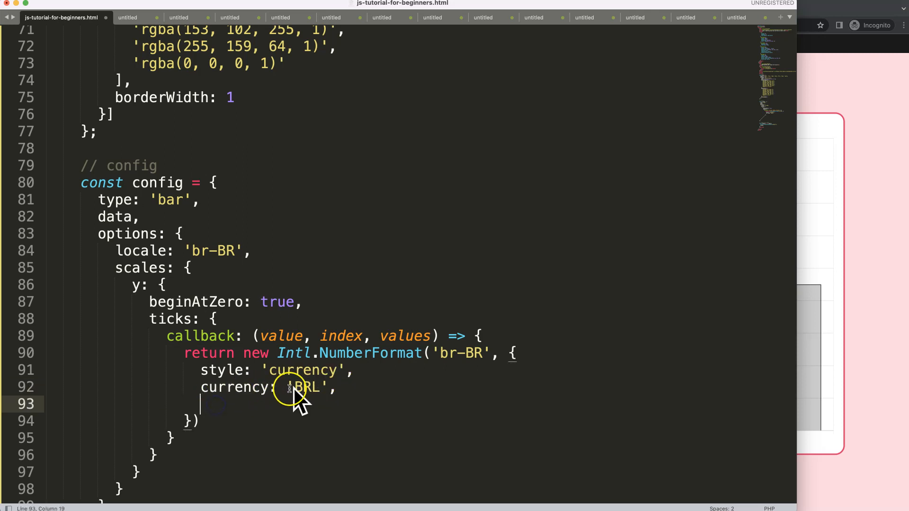
pyautogui.doubleClick(306, 387)
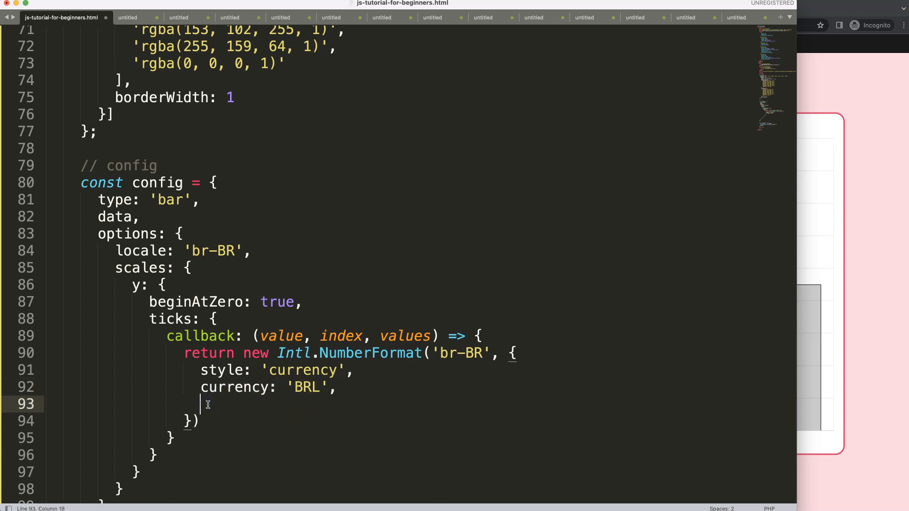
# - Add maximumSignificantDigits: 3 to the NumberFormat options
pyautogui.write('maximum')
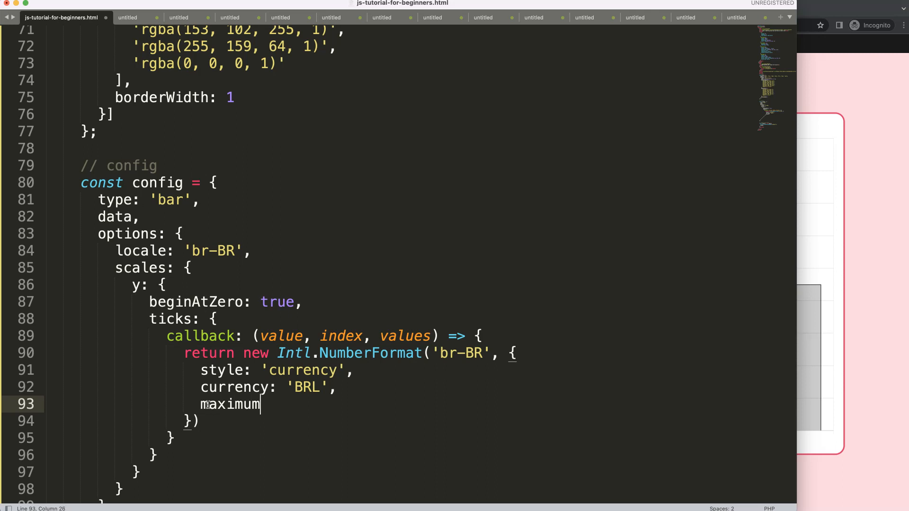
pyautogui.write('Signif')
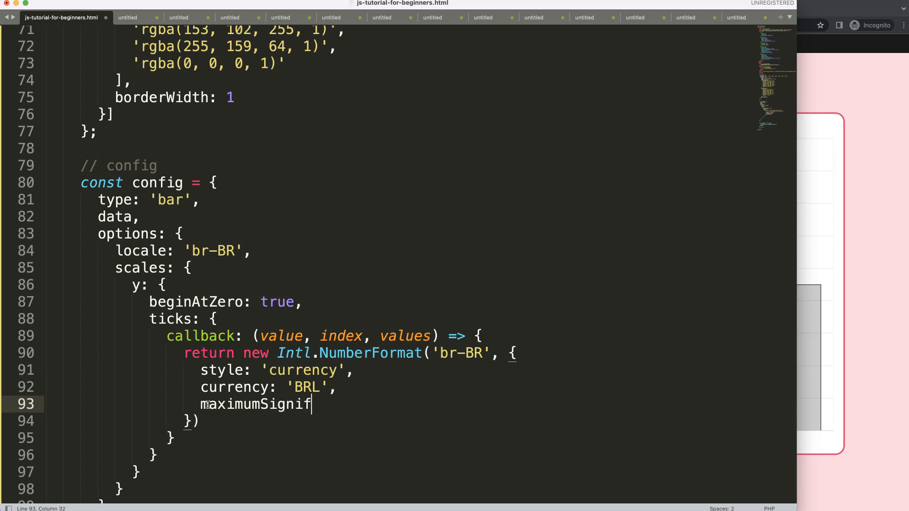
pyautogui.write('a')
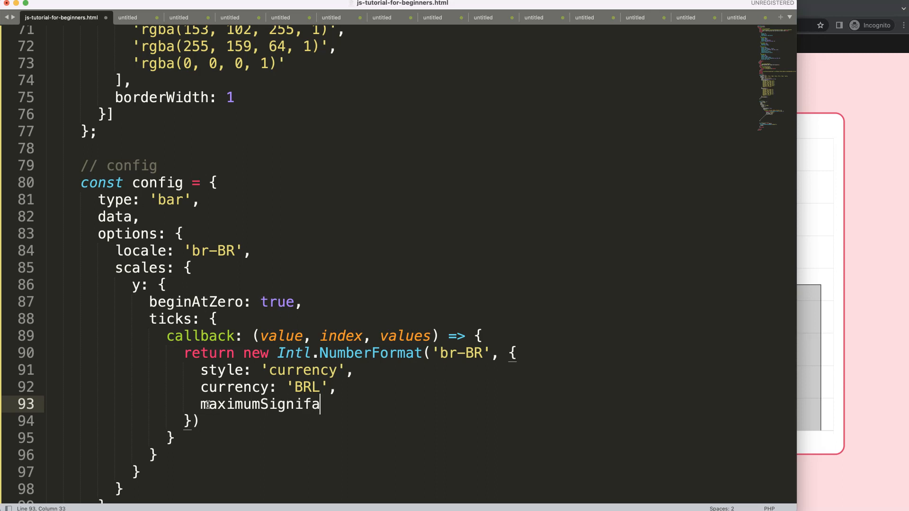
pyautogui.write('cantD')
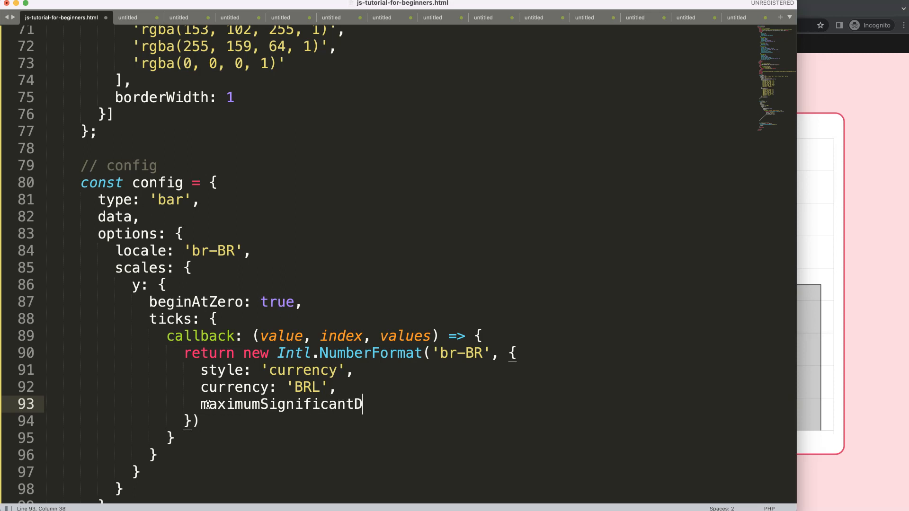
pyautogui.write('igits: 3')
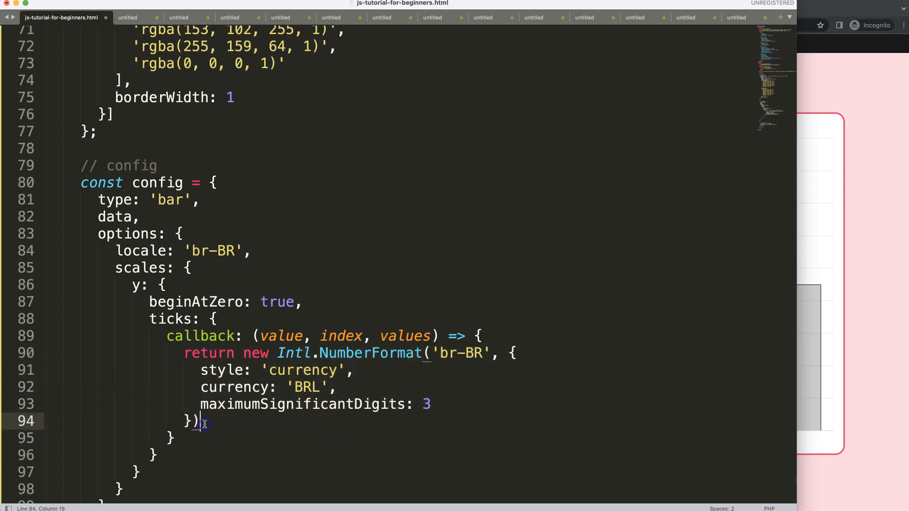
# - Append .format(value); to the NumberFormat call and save the file
pyautogui.write('format(')
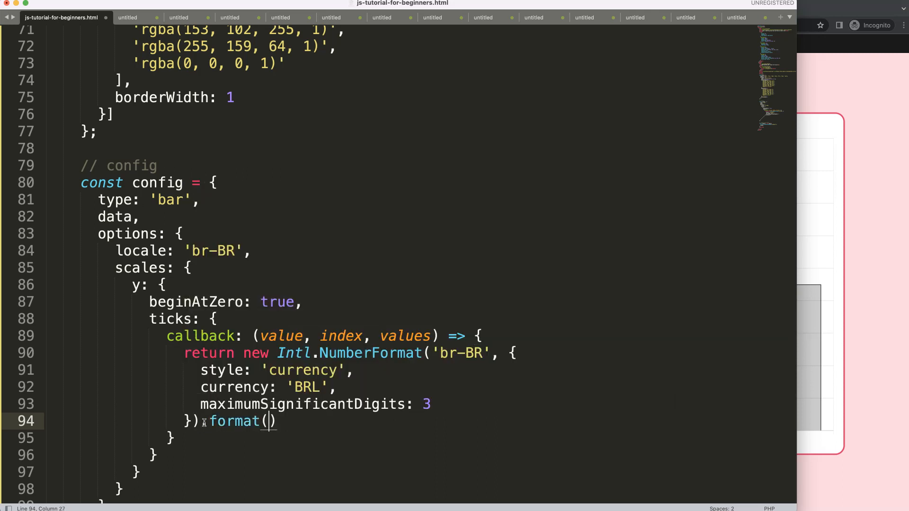
pyautogui.doubleClick(282, 336)
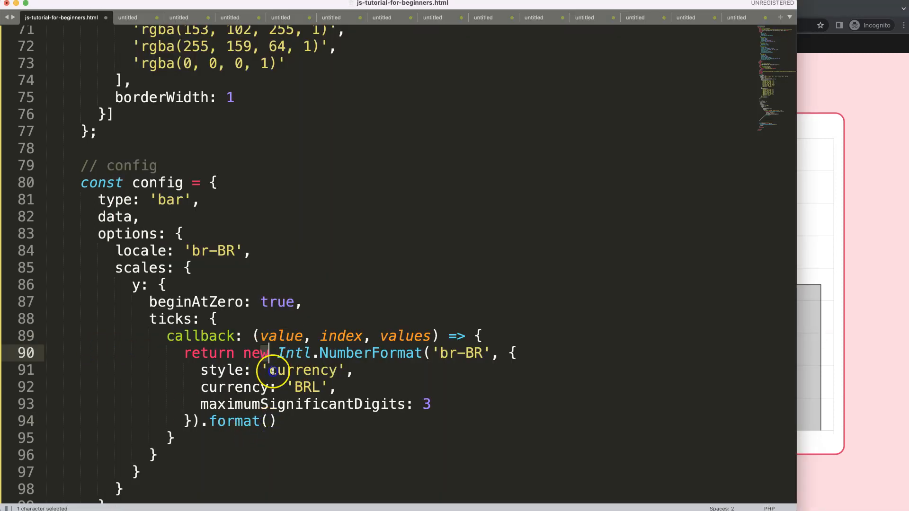
pyautogui.write('value')
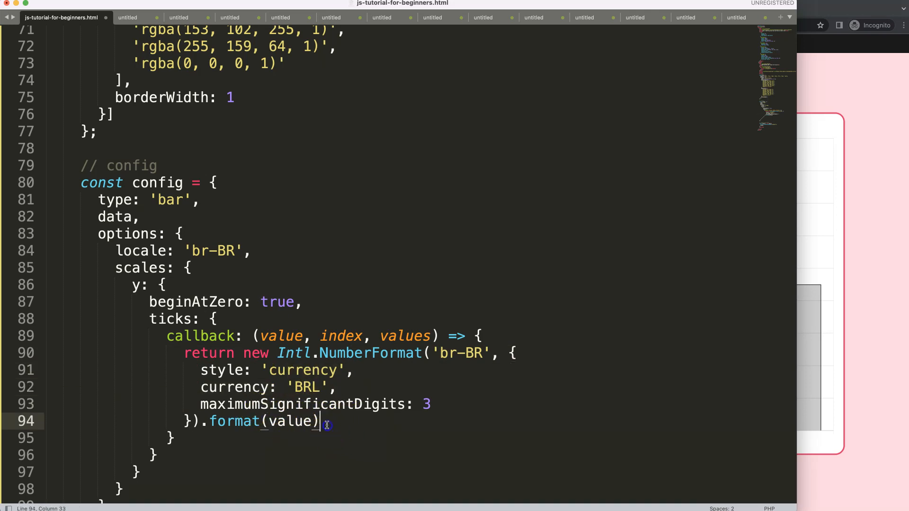
pyautogui.write(';')
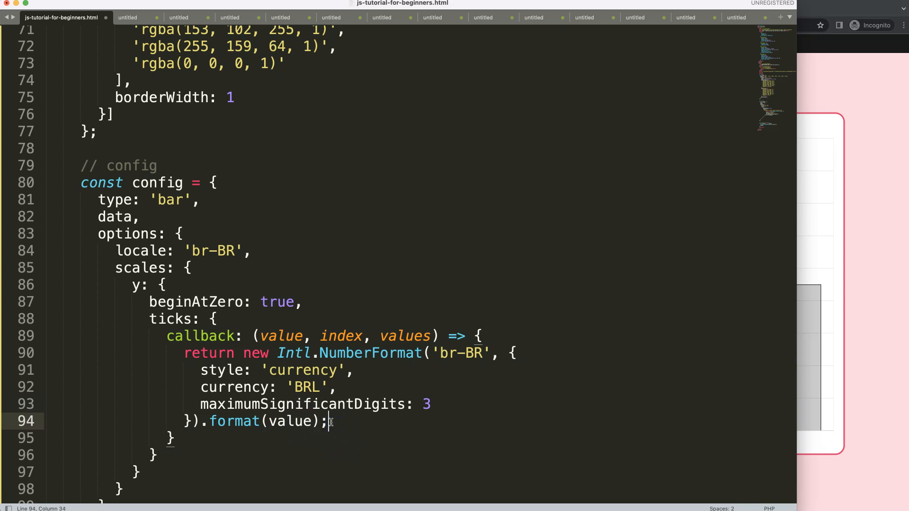
pyautogui.press('cmd+s')
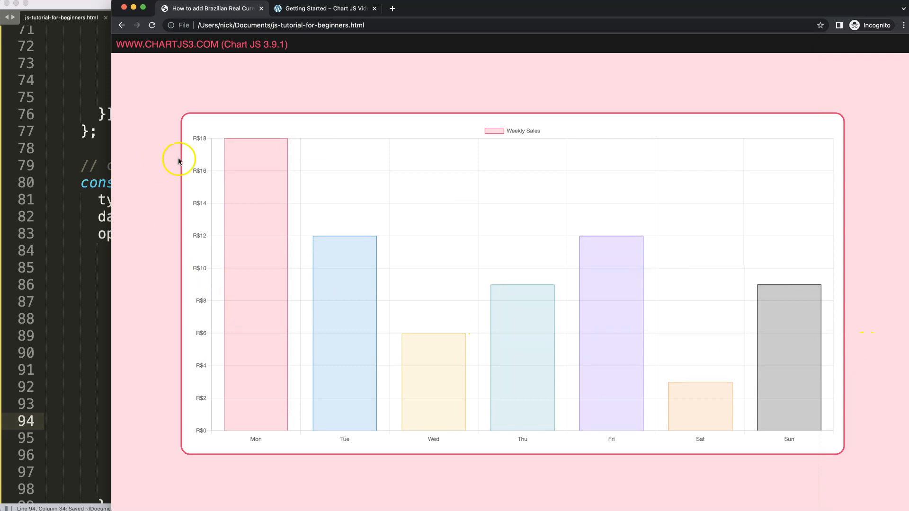
pyautogui.moveTo(220, 151)
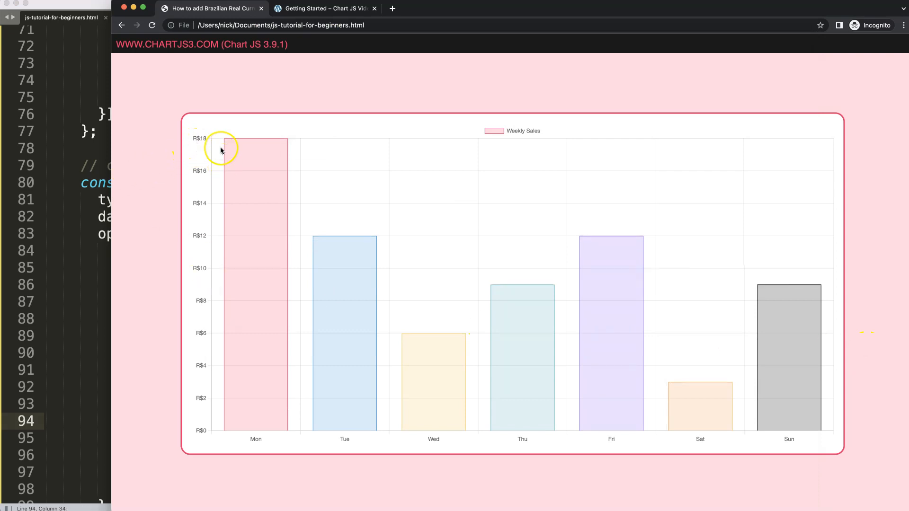
pyautogui.moveTo(204, 149)
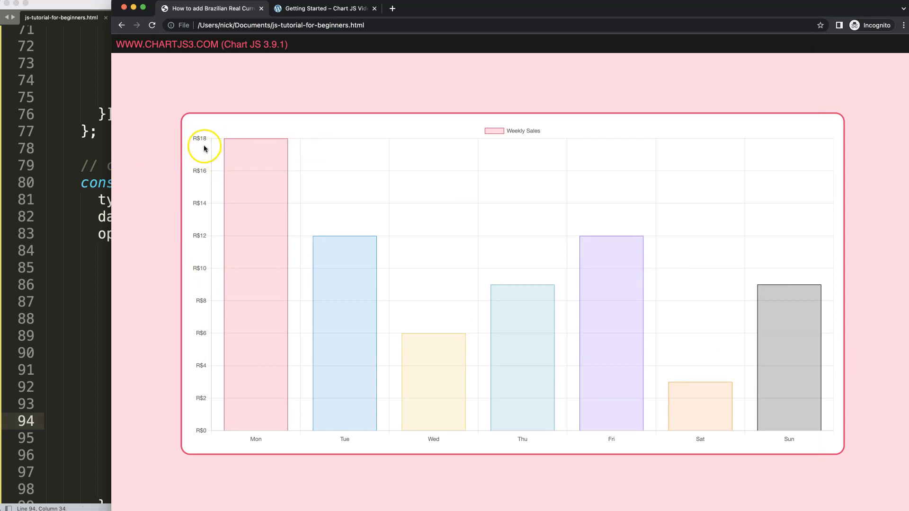
pyautogui.moveTo(187, 361)
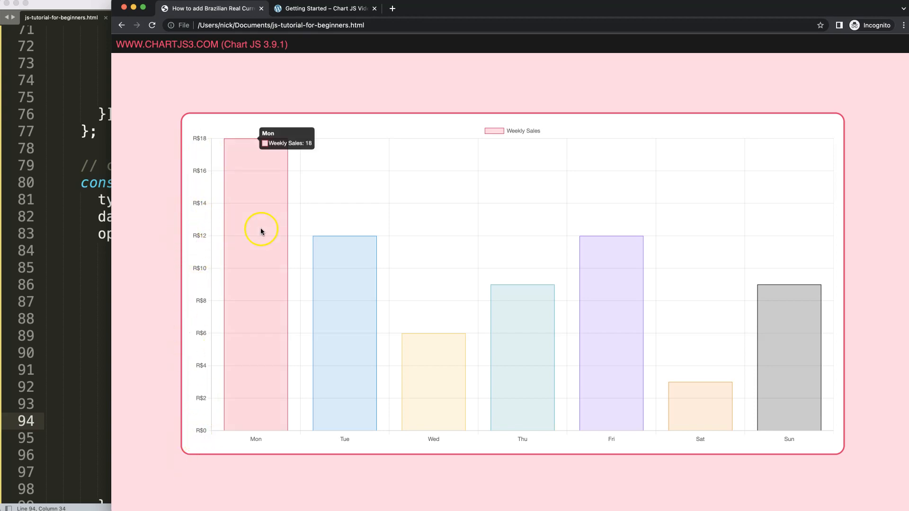
pyautogui.moveTo(310, 153)
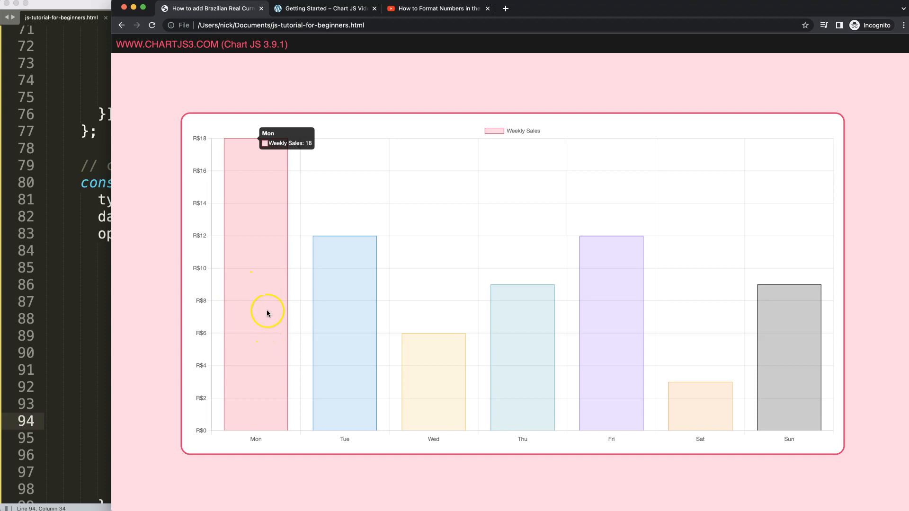
pyautogui.moveTo(246, 193)
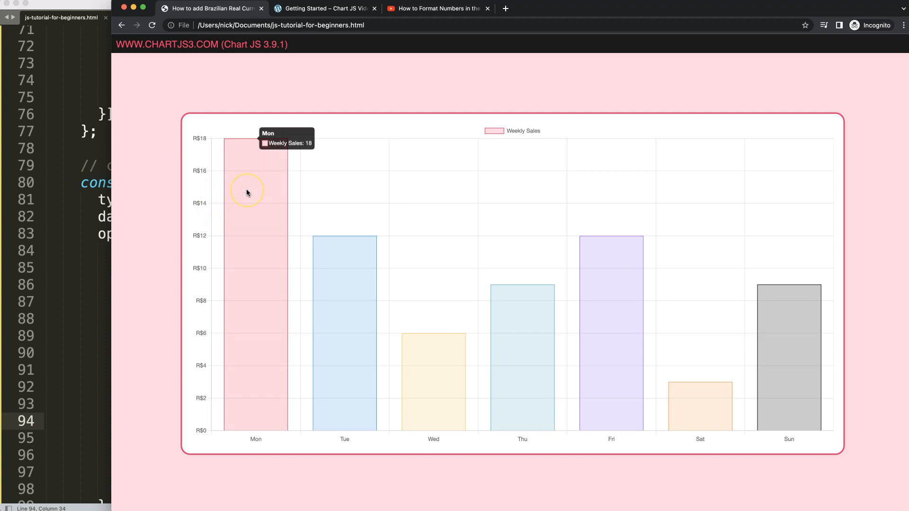
# - Switch to the YouTube tab with the Chart.js number-formatting video
pyautogui.click(436, 8)
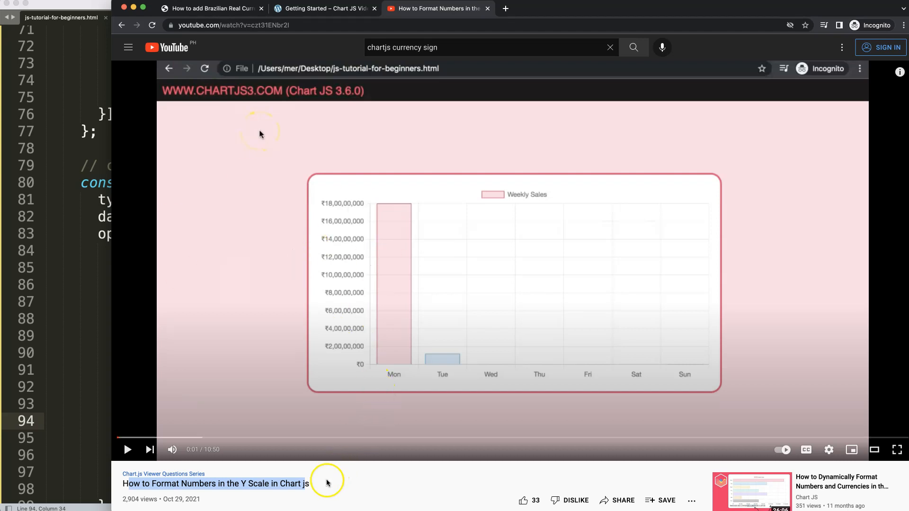
pyautogui.moveTo(329, 257)
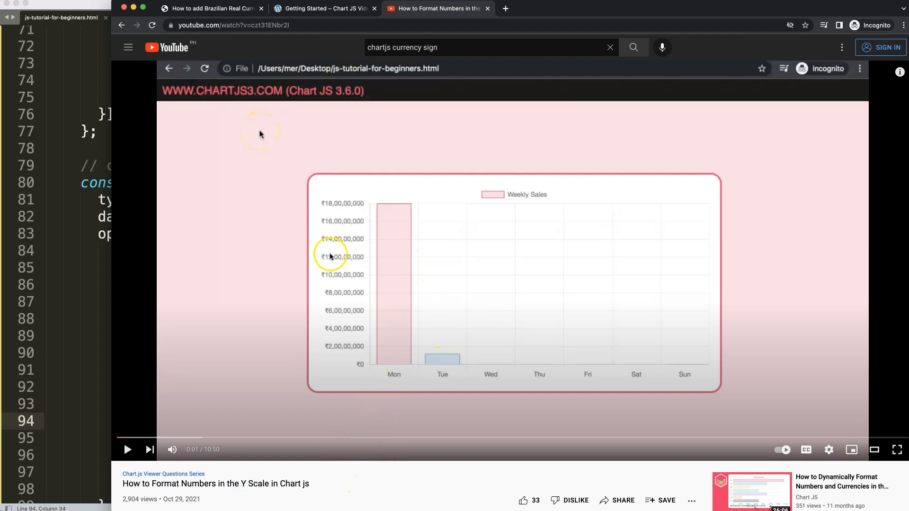